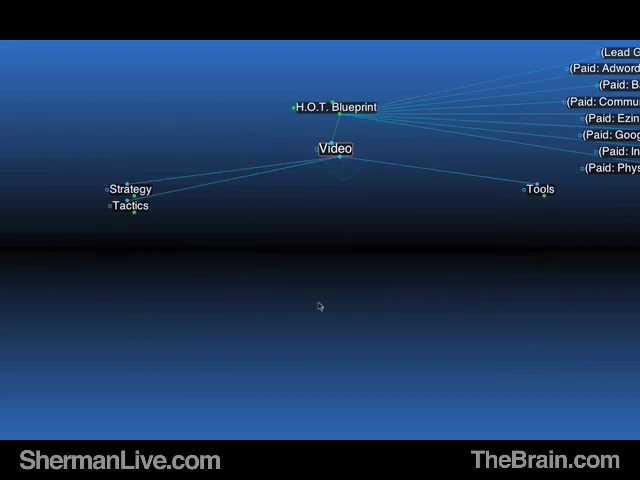
# - Activate the brain-wide search box from the Video thought view
pyautogui.click(336, 148)
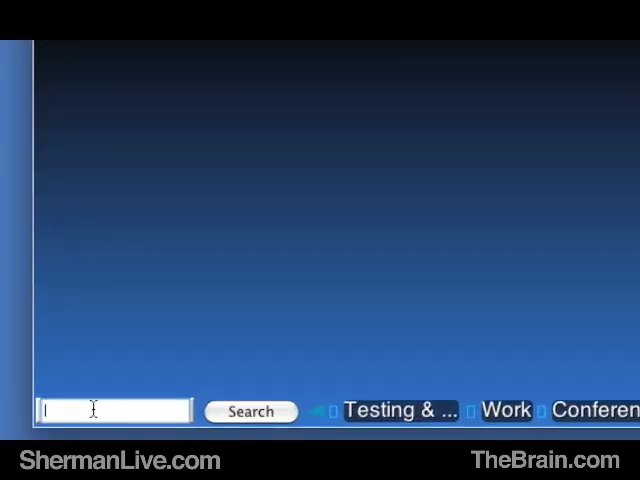
# - Search the brain for 'oovoo' and review the three matching results toward oovoo.com
pyautogui.click(252, 412)
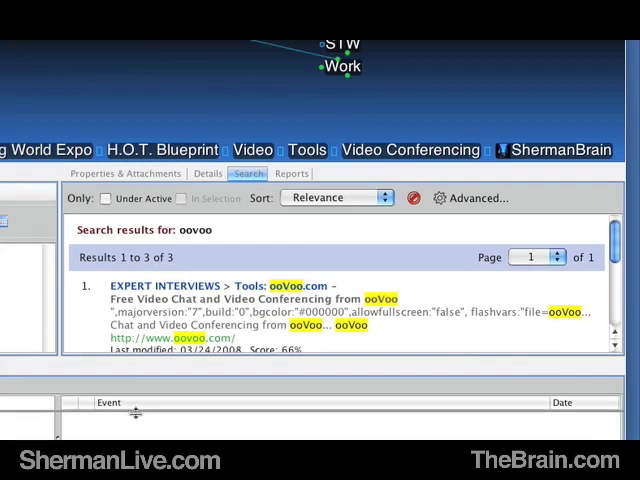
pyautogui.scroll(-3)
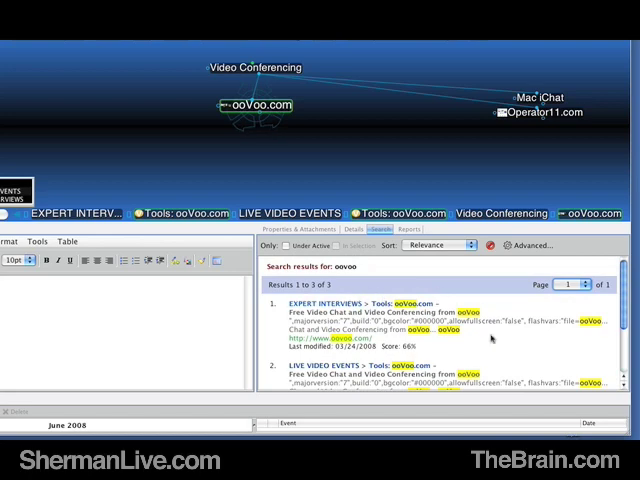
pyautogui.click(436, 244)
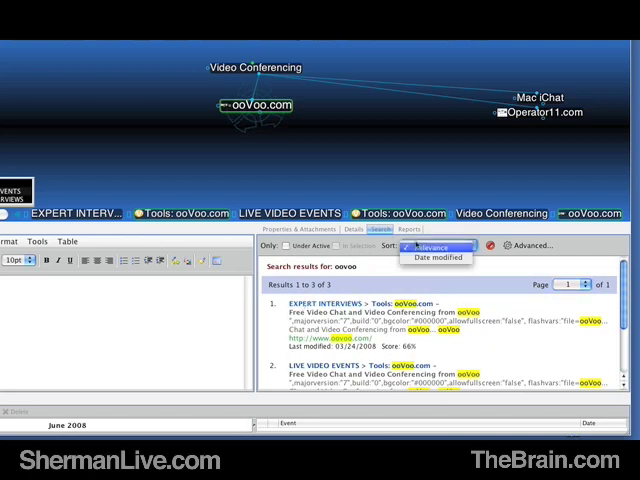
pyautogui.click(436, 244)
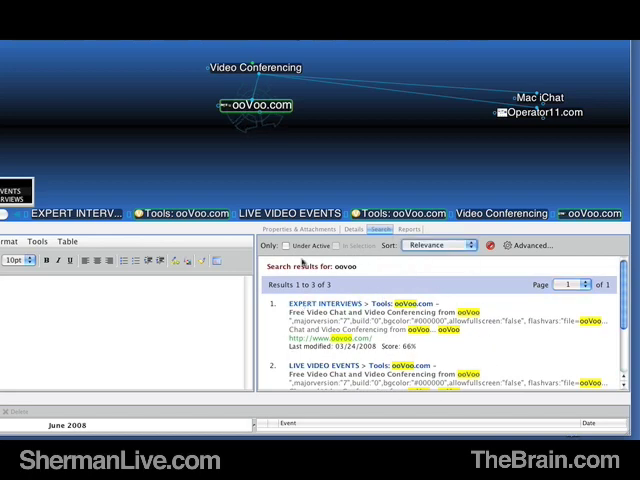
pyautogui.moveTo(204, 180)
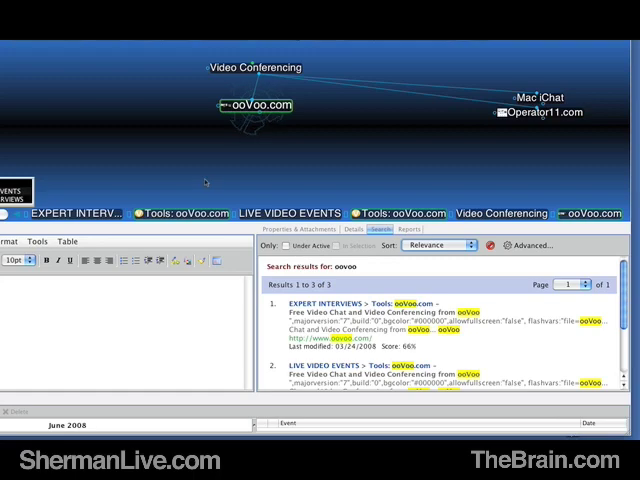